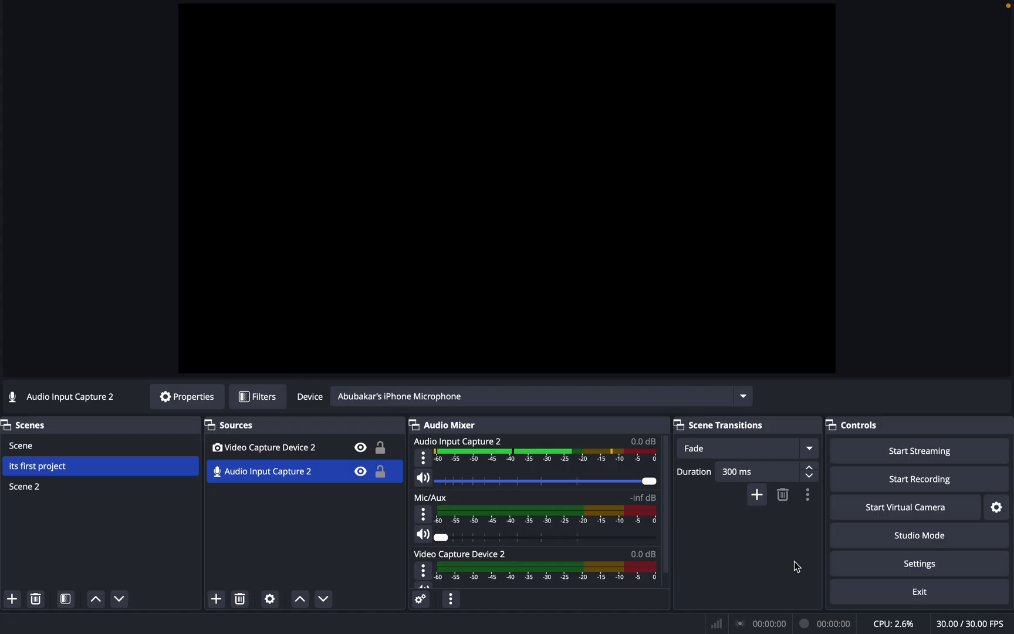
{"action": "mouse_move", "coordinate": [780, 551]}
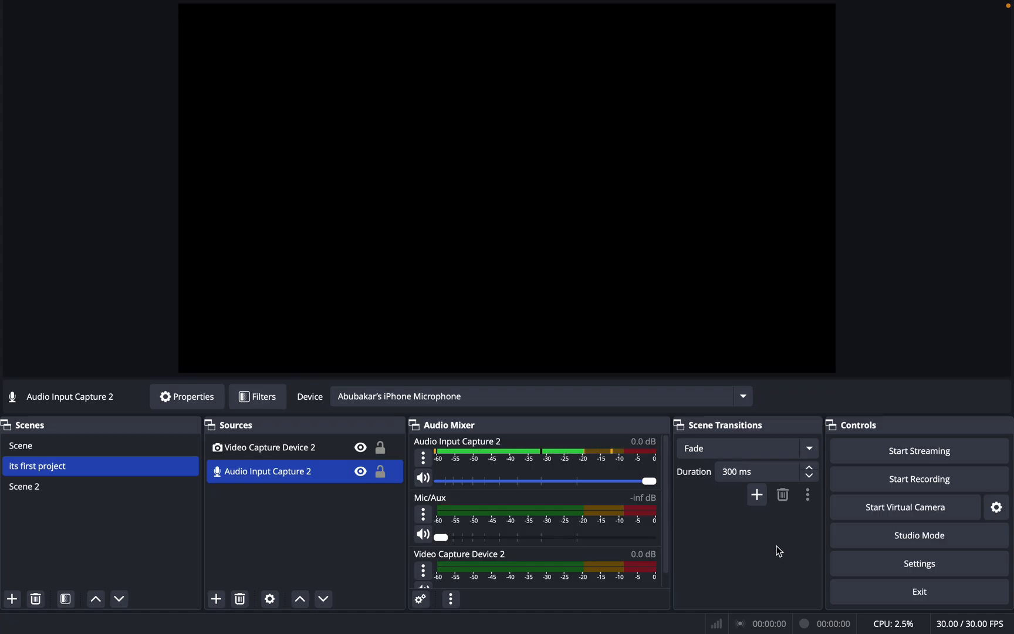
{"action": "mouse_move", "coordinate": [759, 543]}
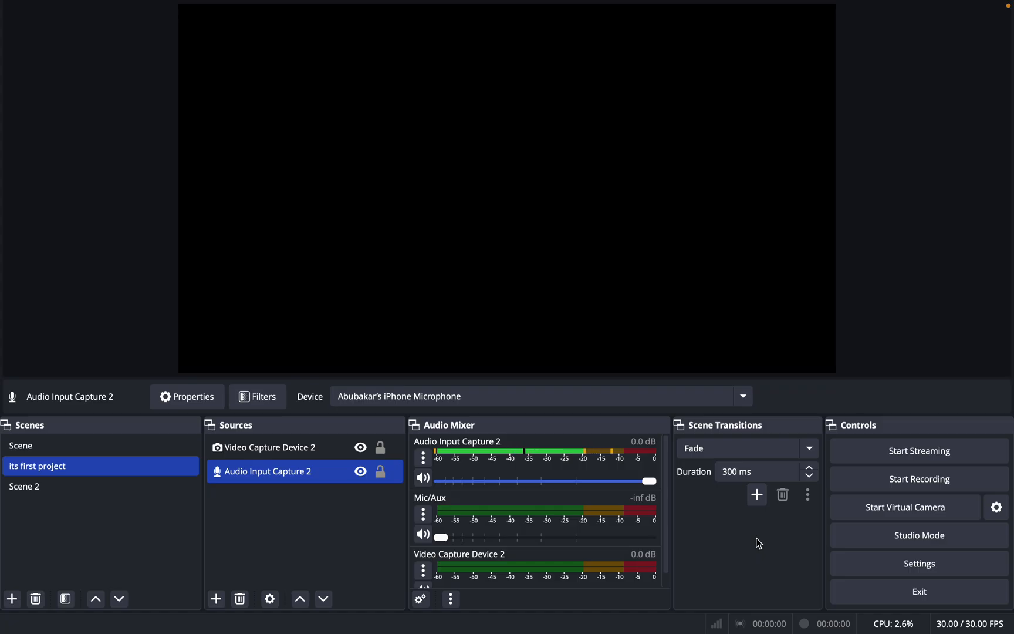
{"action": "mouse_move", "coordinate": [750, 538]}
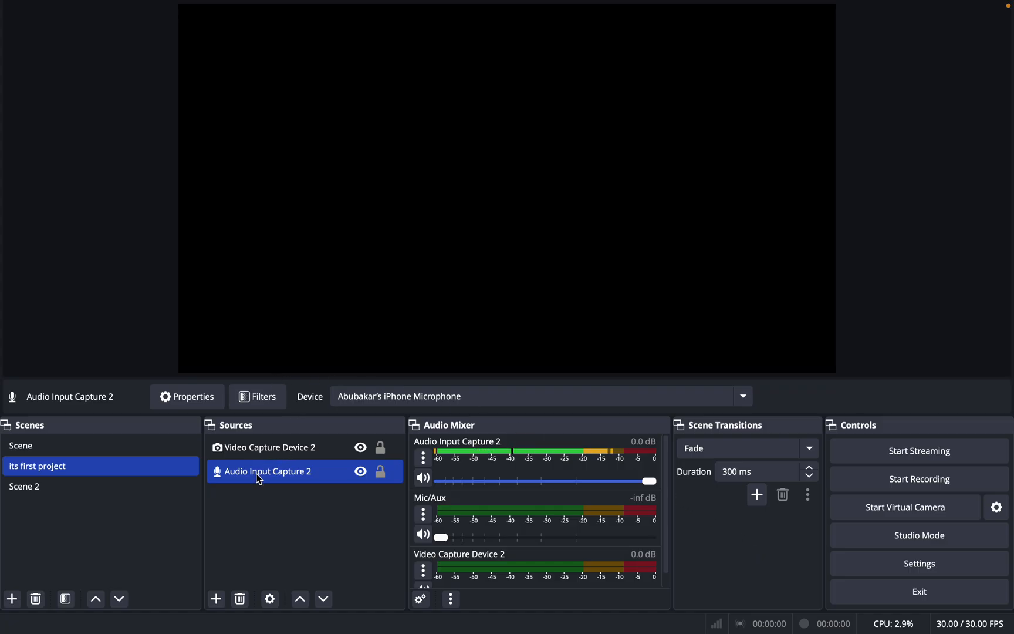
{"action": "mouse_move", "coordinate": [347, 451]}
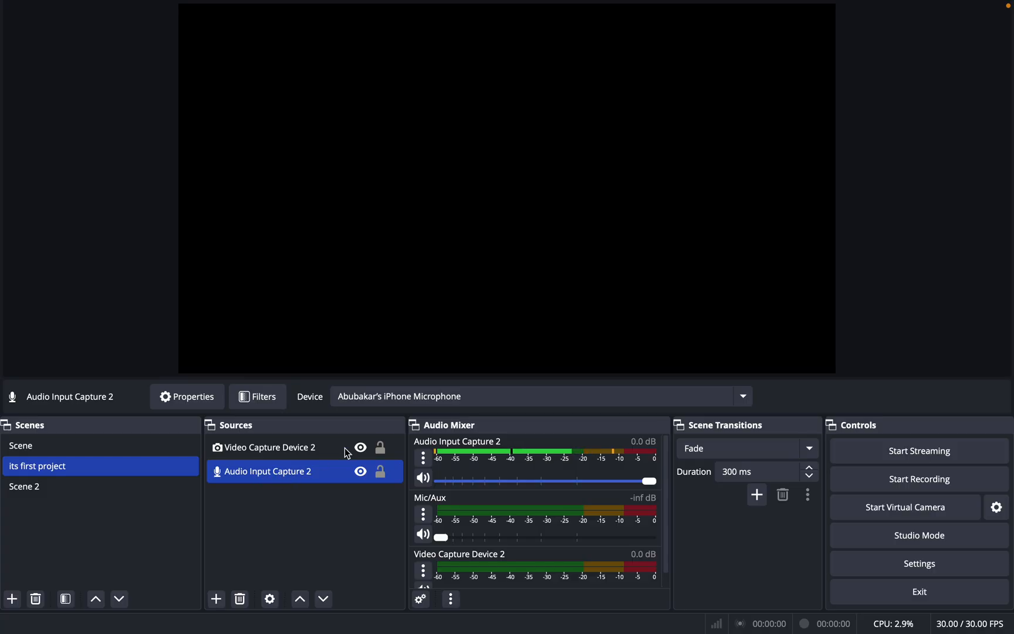
Keep iPhone Microphone as the capture device, then search 'wo mic' and open the WO Mic result.
{"action": "left_click", "coordinate": [742, 396]}
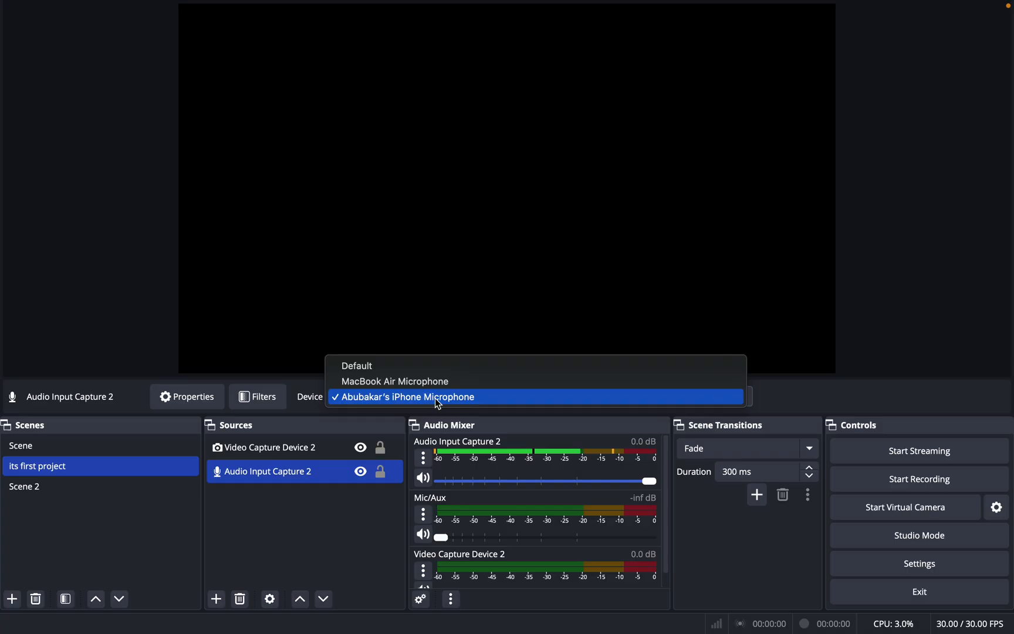
{"action": "mouse_move", "coordinate": [526, 331]}
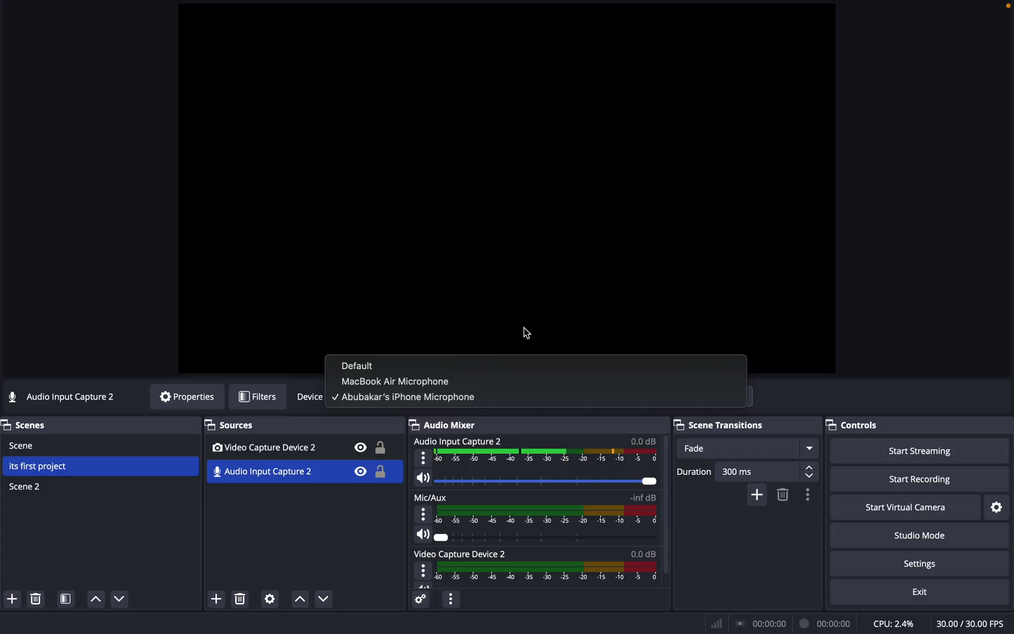
{"action": "left_click", "coordinate": [401, 397]}
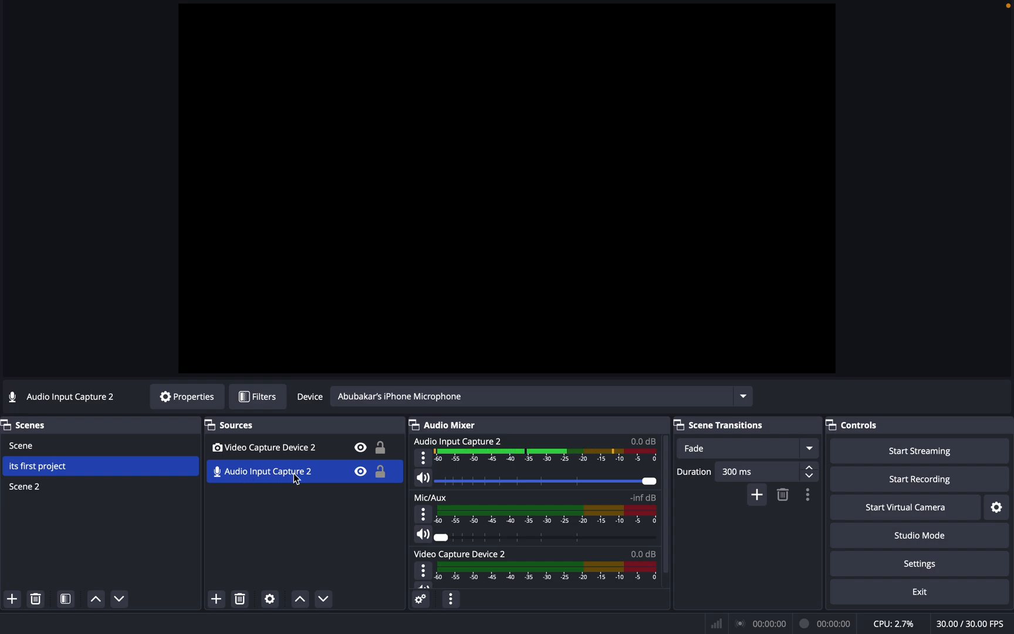
{"action": "mouse_move", "coordinate": [487, 457]}
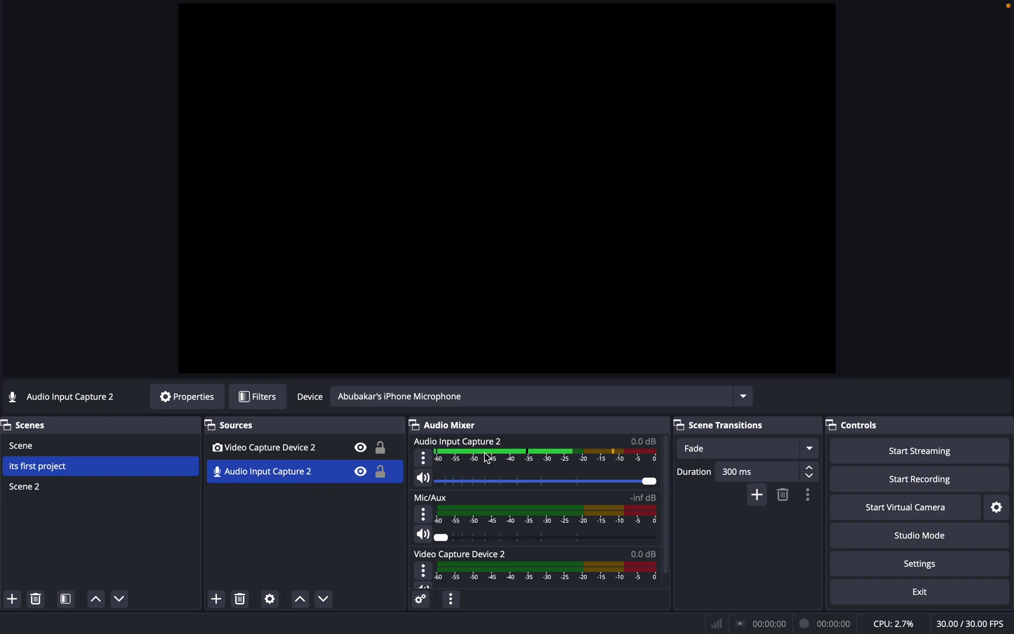
{"action": "mouse_move", "coordinate": [493, 460]}
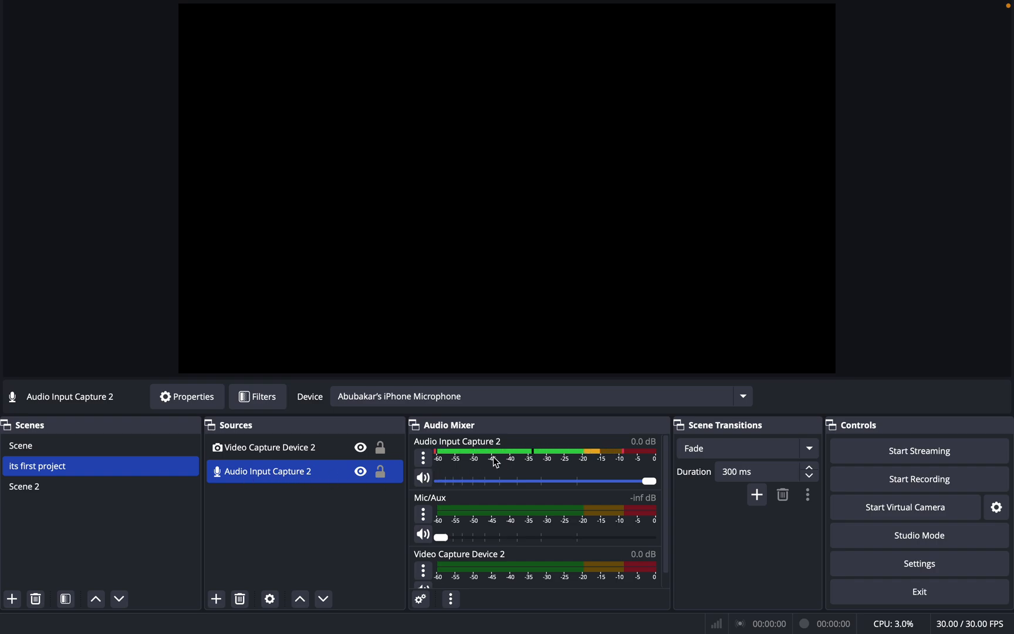
{"action": "mouse_move", "coordinate": [576, 451]}
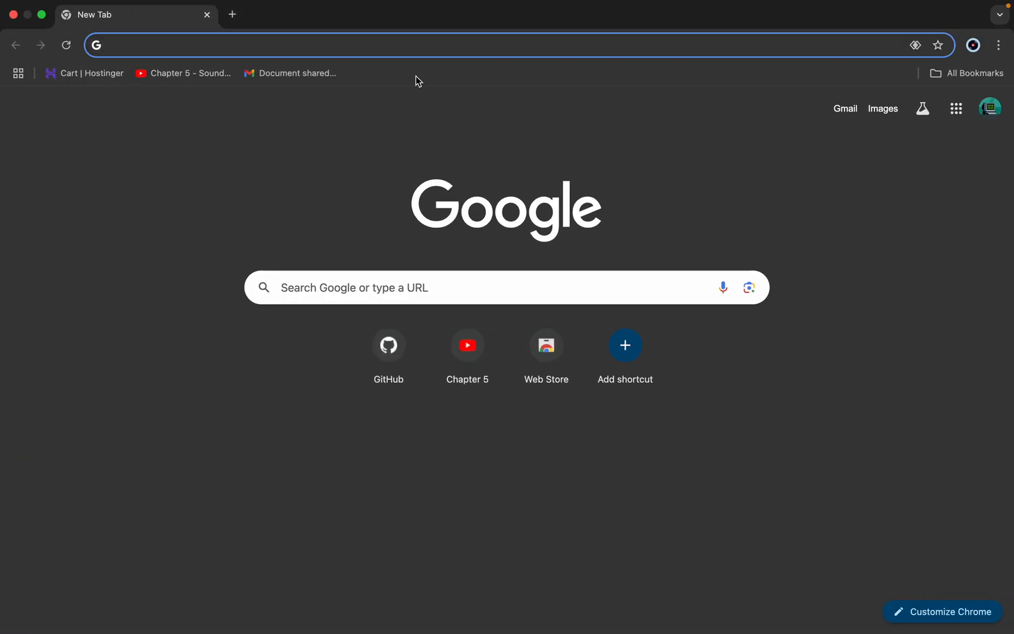
{"action": "type", "text": "wo m"}
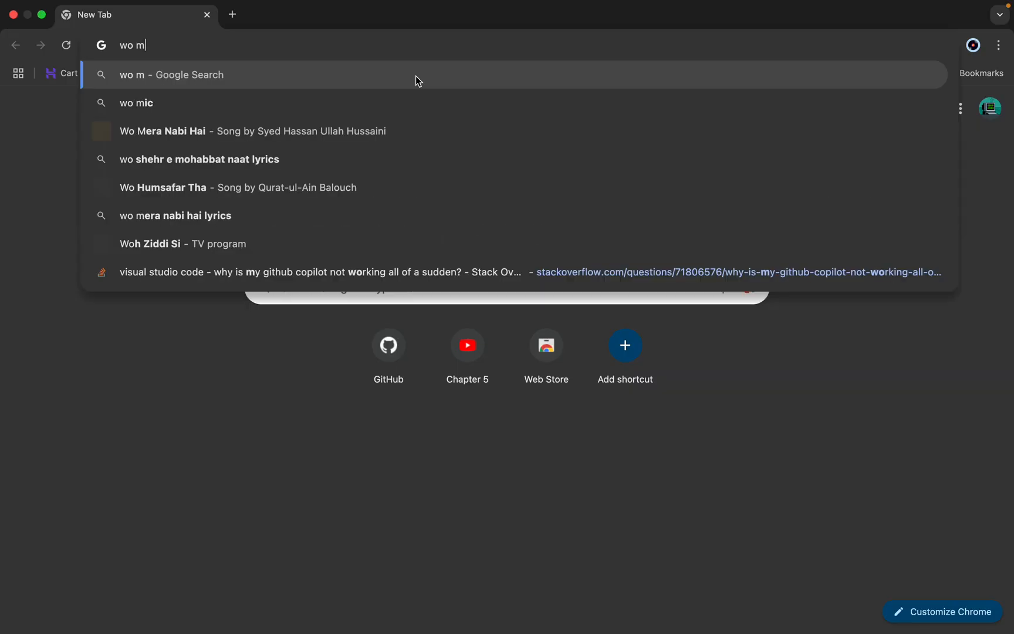
{"action": "left_click", "coordinate": [137, 102]}
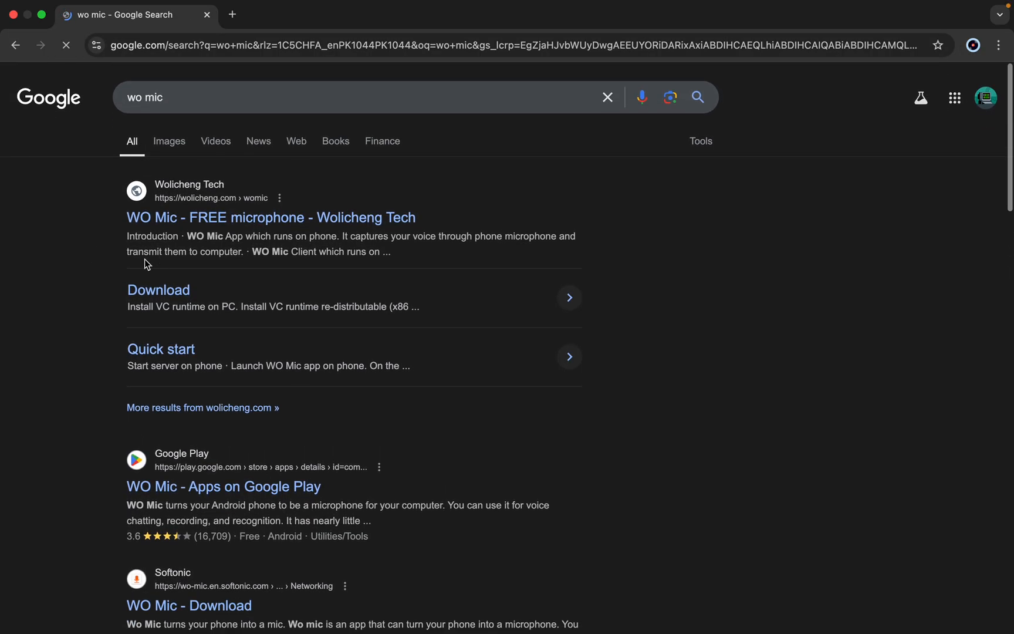
{"action": "left_click", "coordinate": [270, 217]}
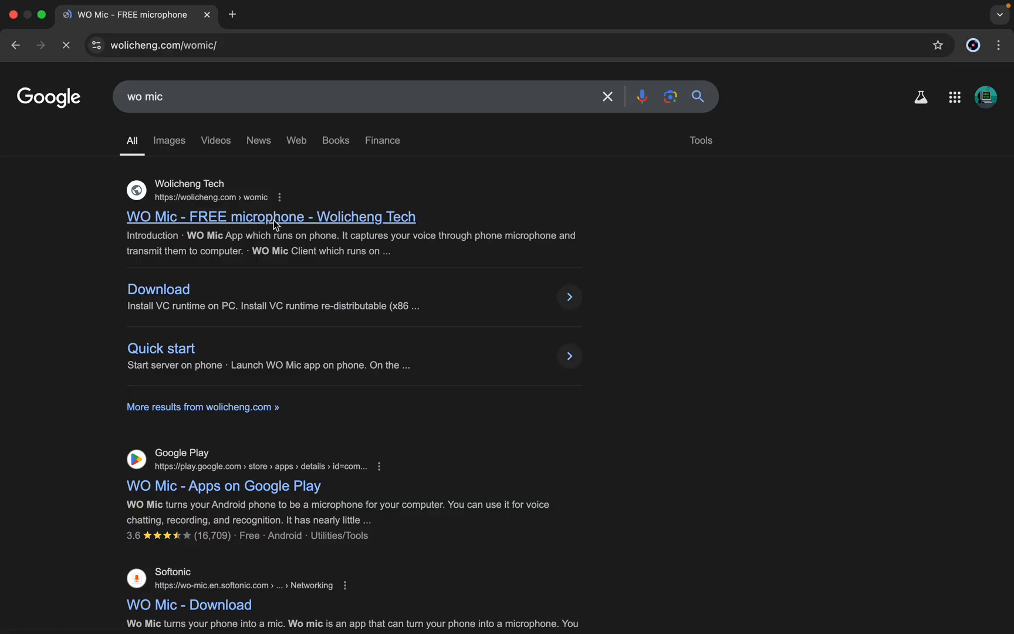
Skim the WO Mic Introduction page, then switch to its Download page with the install steps.
{"action": "left_click", "coordinate": [272, 217]}
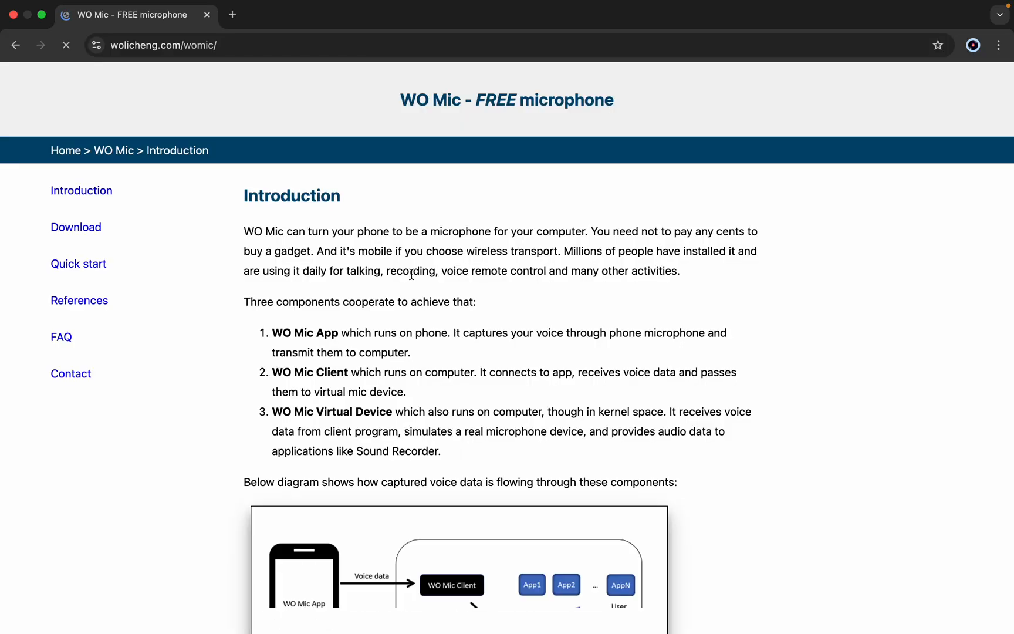
{"action": "scroll", "scroll_direction": "down", "scroll_amount": 3}
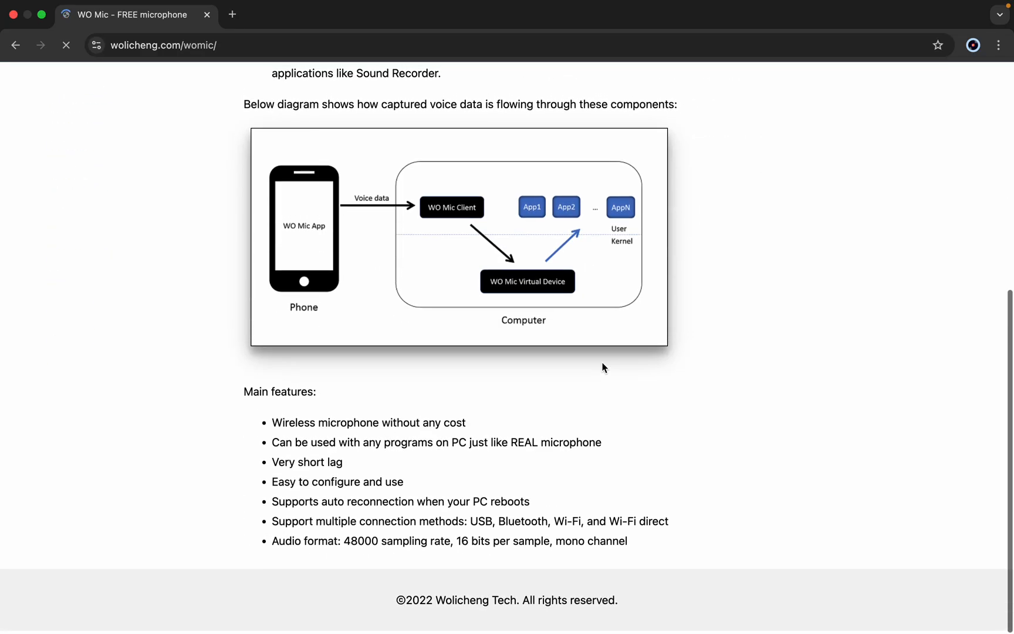
{"action": "scroll", "scroll_direction": "up", "scroll_amount": 3}
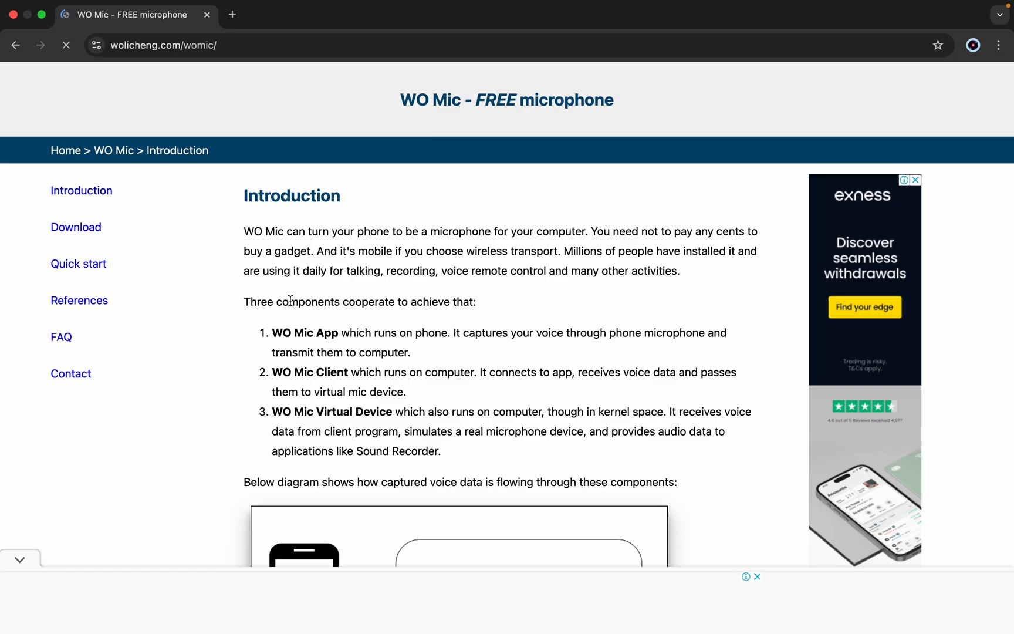
{"action": "left_click", "coordinate": [76, 227]}
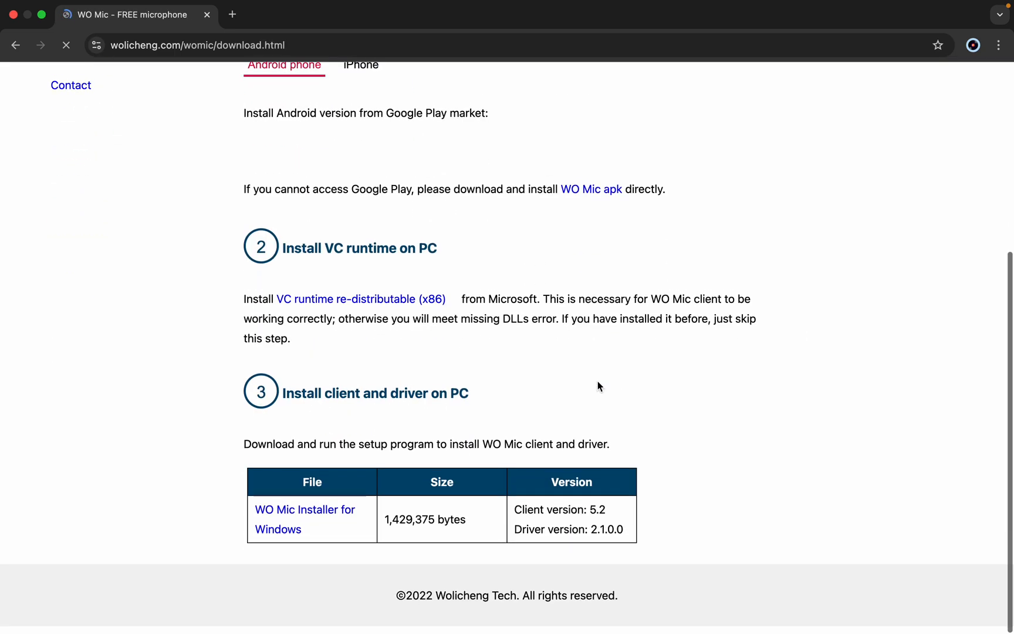
{"action": "scroll", "scroll_direction": "up", "scroll_amount": 3}
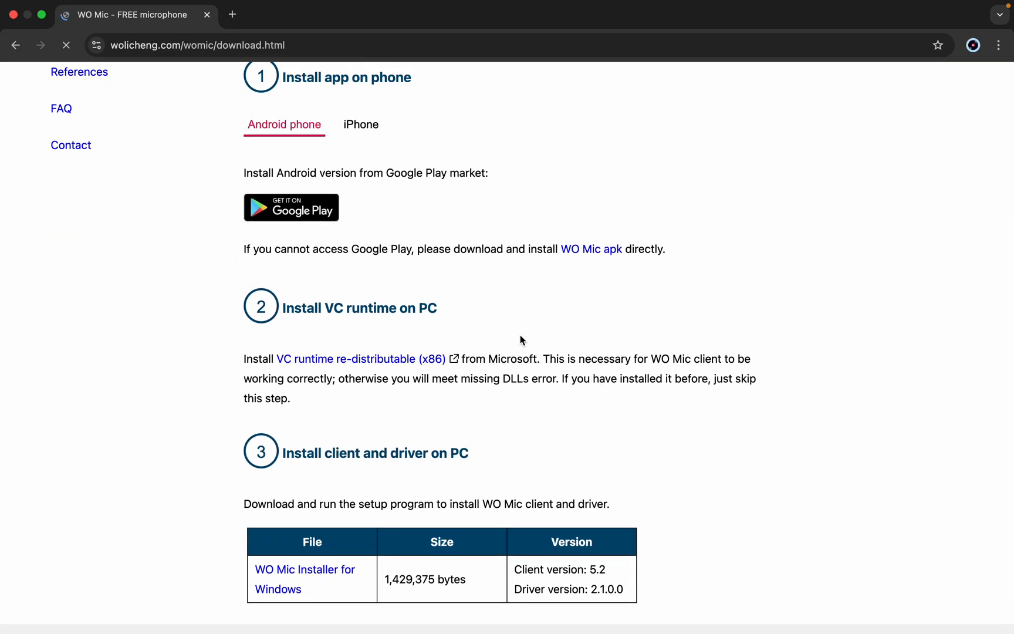
Open the 'Get it on Google Play' link in a new tab, view the listing, then return.
{"action": "right_click", "coordinate": [291, 207]}
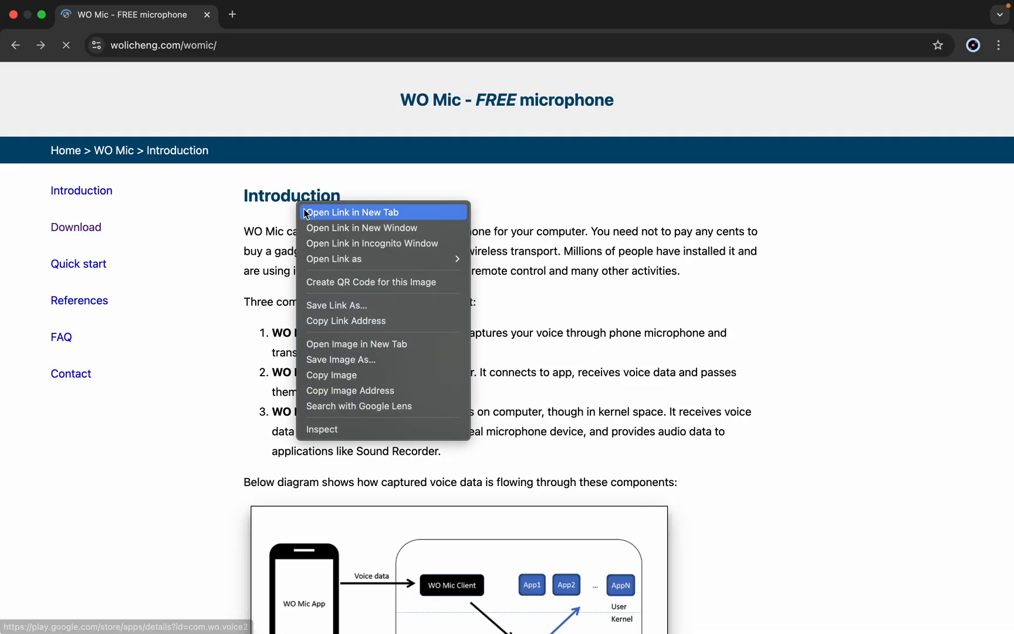
{"action": "left_click", "coordinate": [351, 211]}
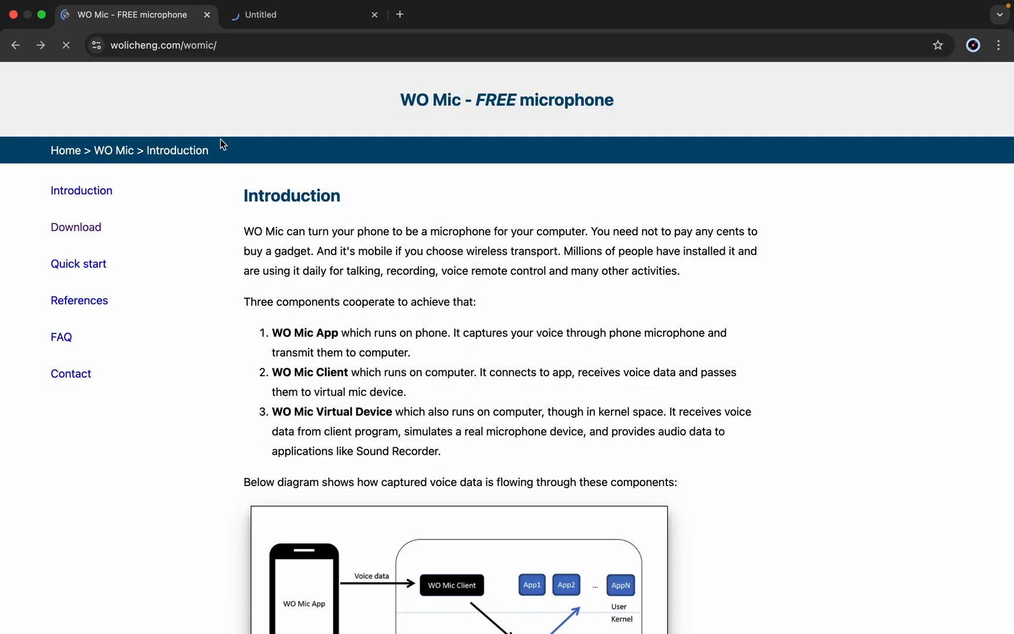
{"action": "left_click", "coordinate": [301, 14]}
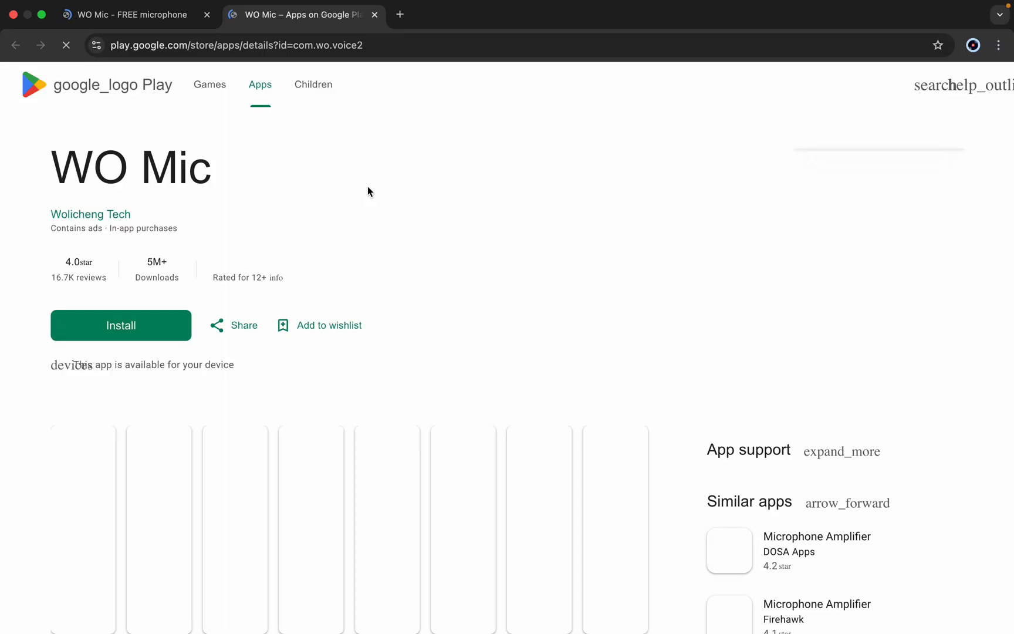
{"action": "double_click", "coordinate": [131, 167]}
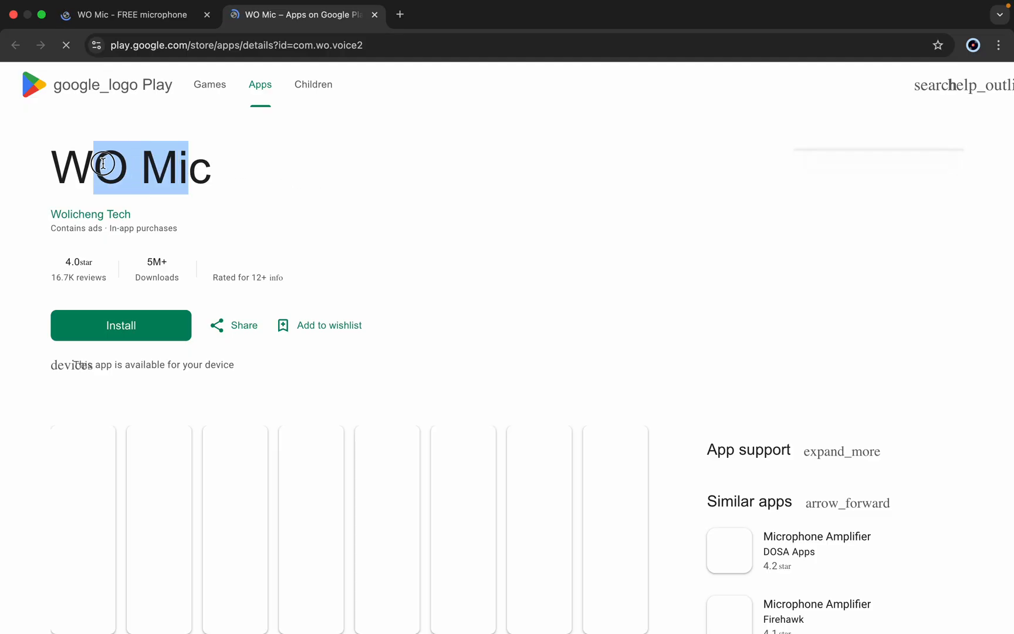
{"action": "left_click", "coordinate": [122, 14]}
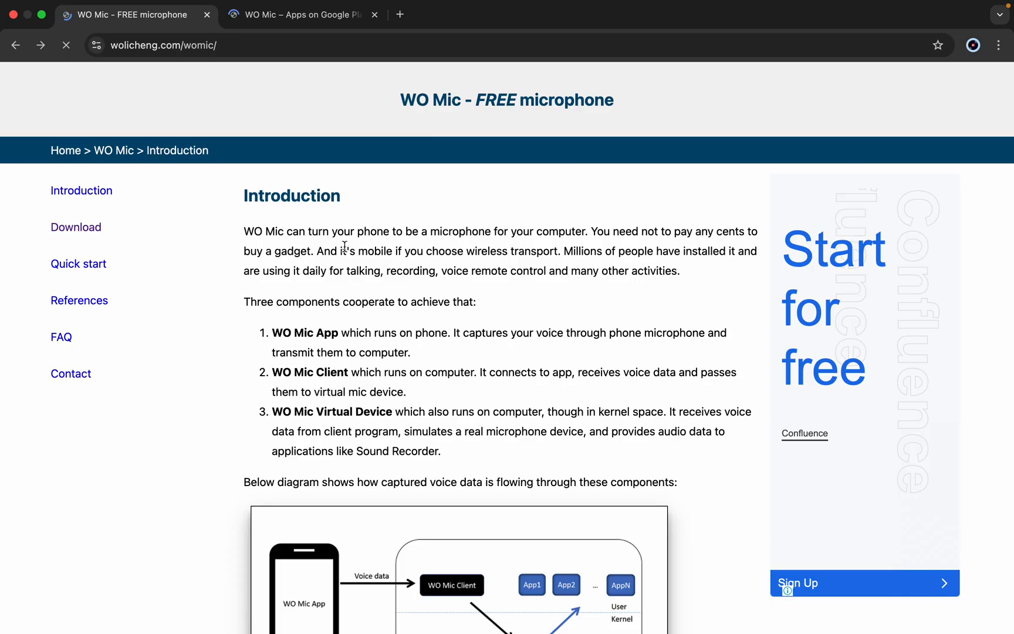
{"action": "mouse_move", "coordinate": [479, 325]}
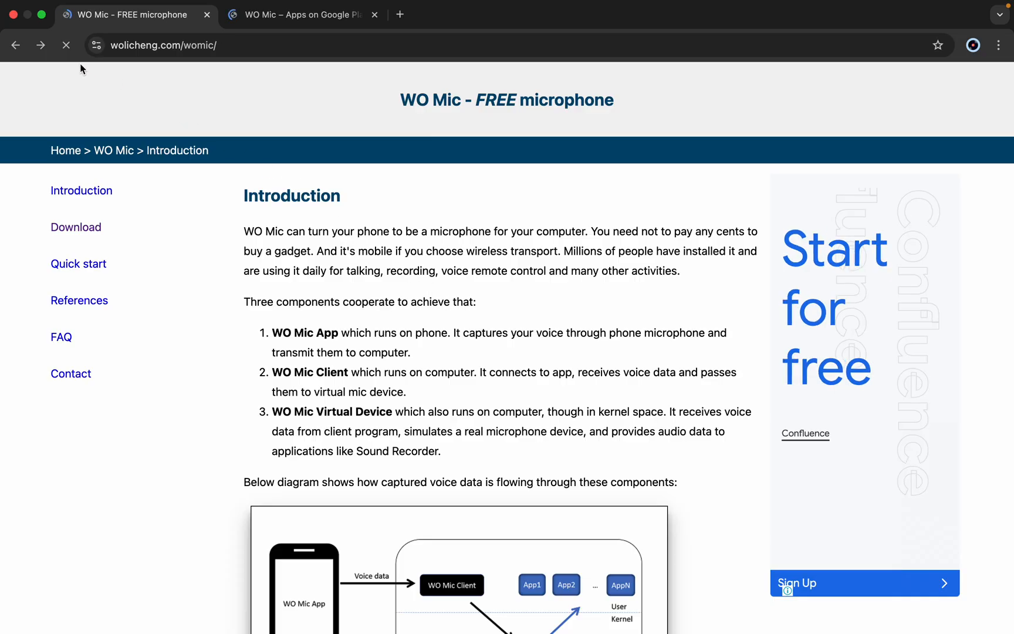
Go forward to the WO Mic download.html page with phone app and PC installer steps.
{"action": "left_click", "coordinate": [76, 227]}
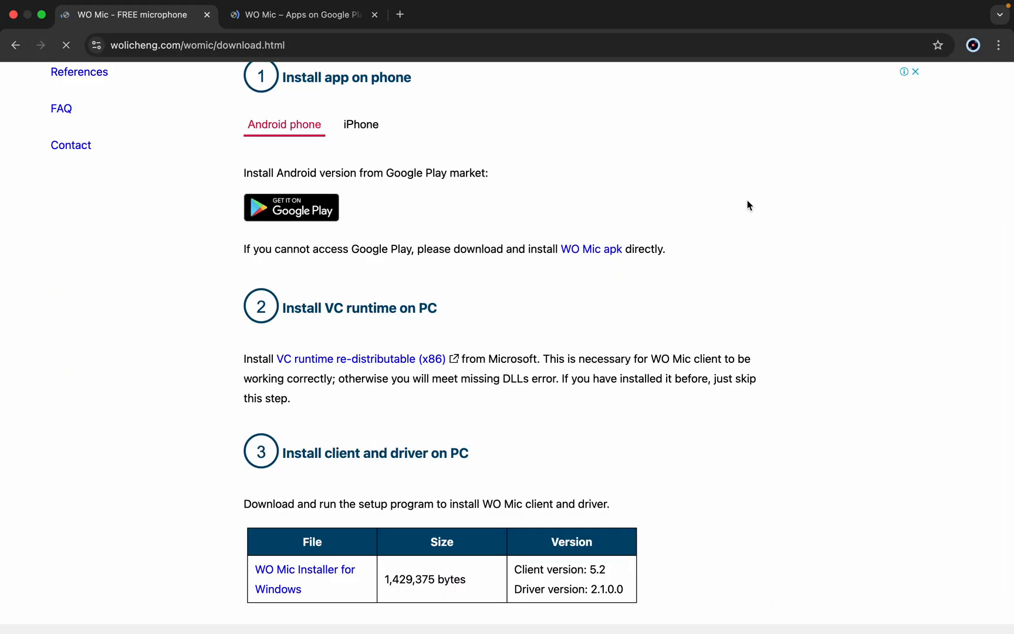